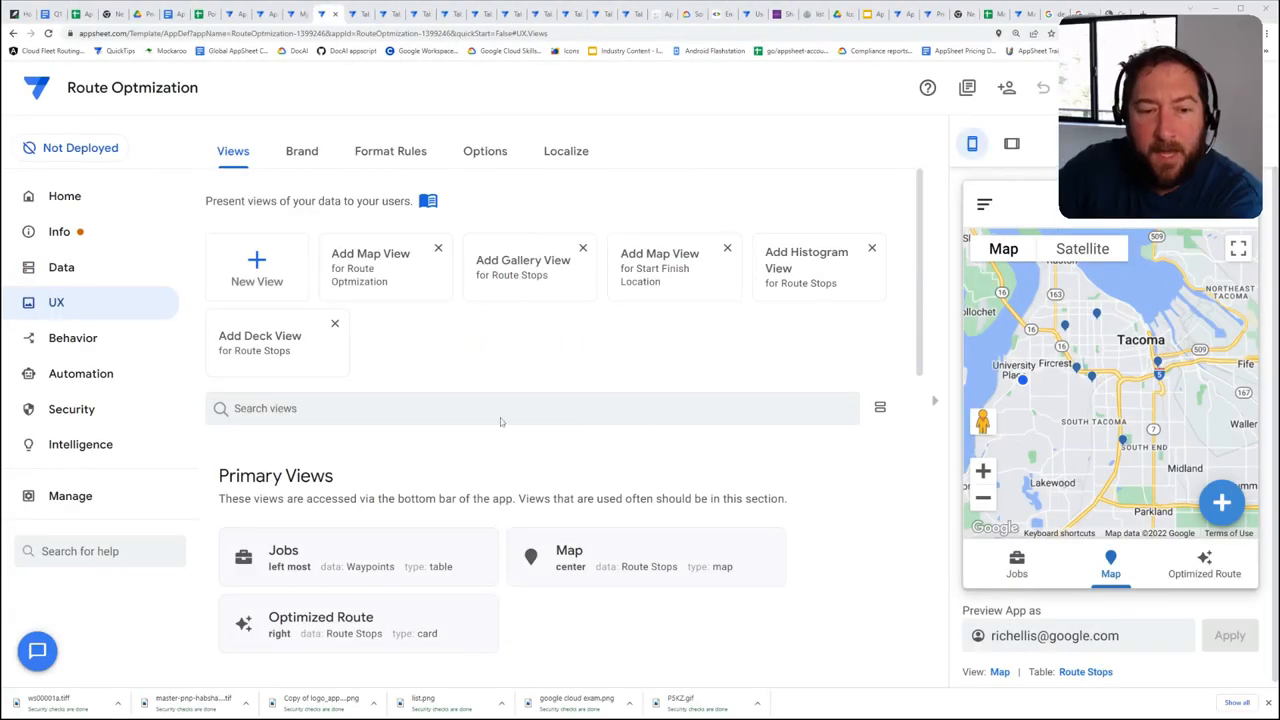
Browse the app's data tables and their columns, then return to the views list
scroll("down", 3)
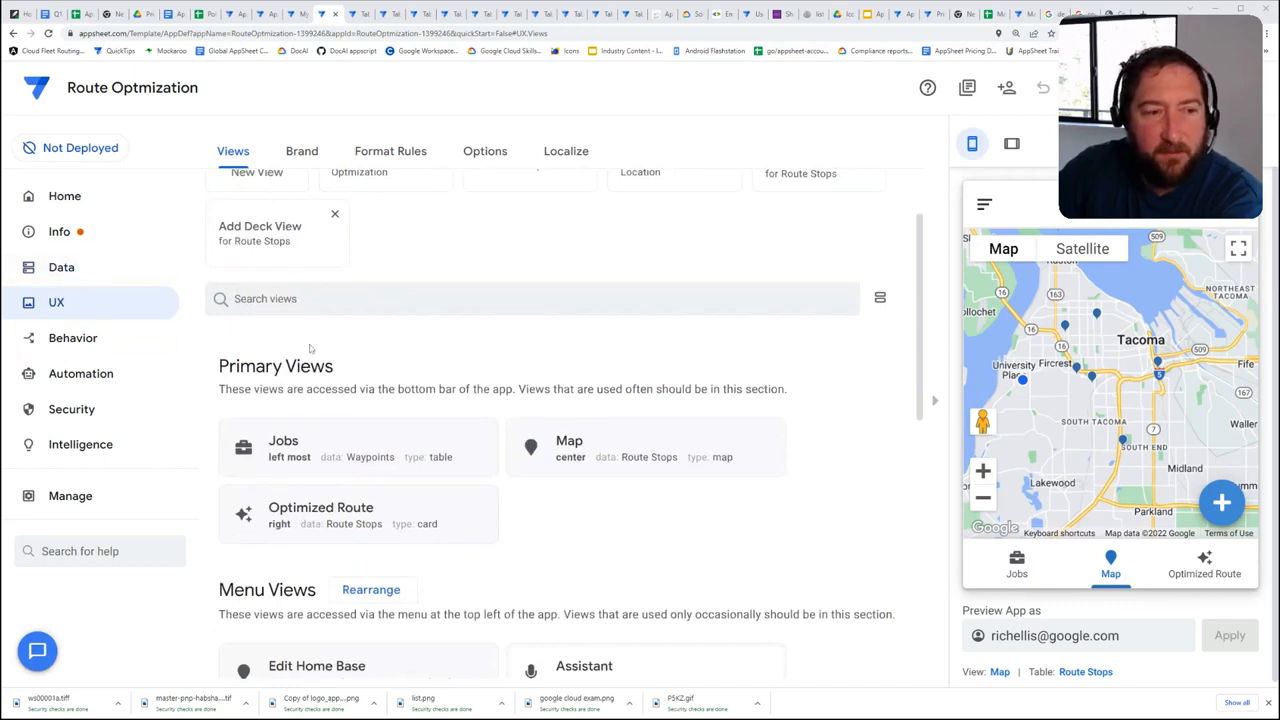
scroll("down", 3)
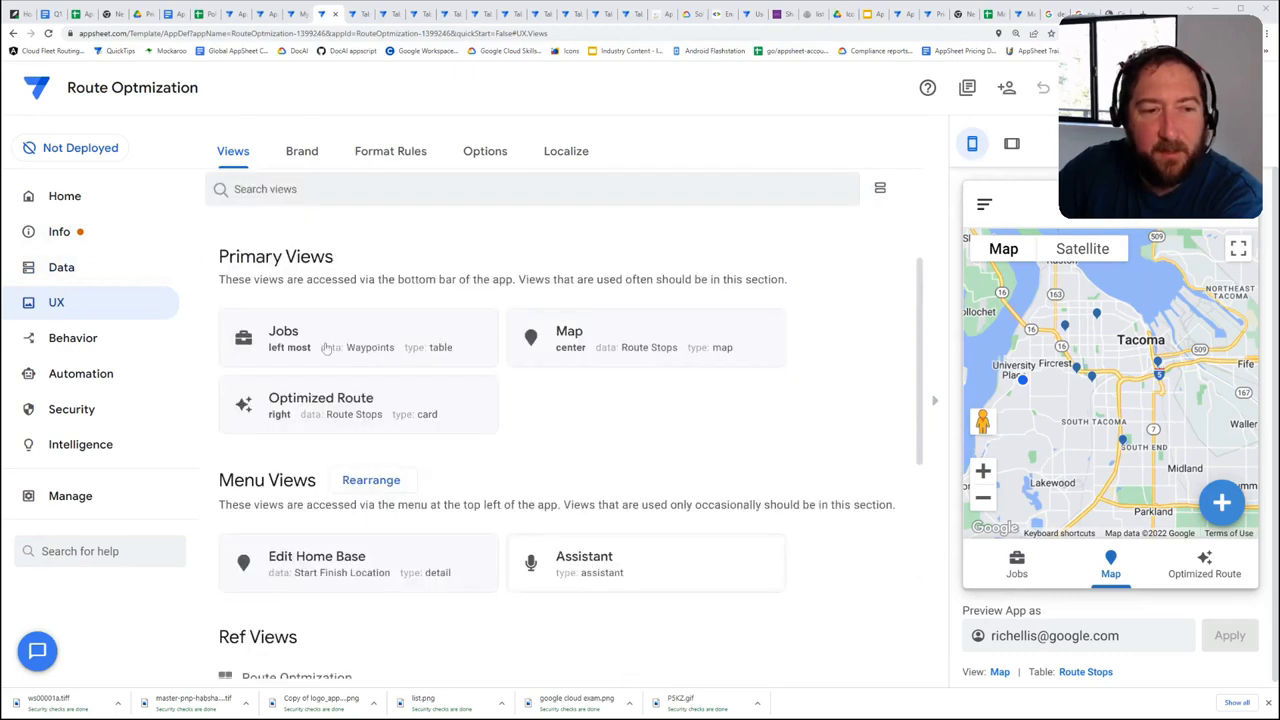
scroll("down", 3)
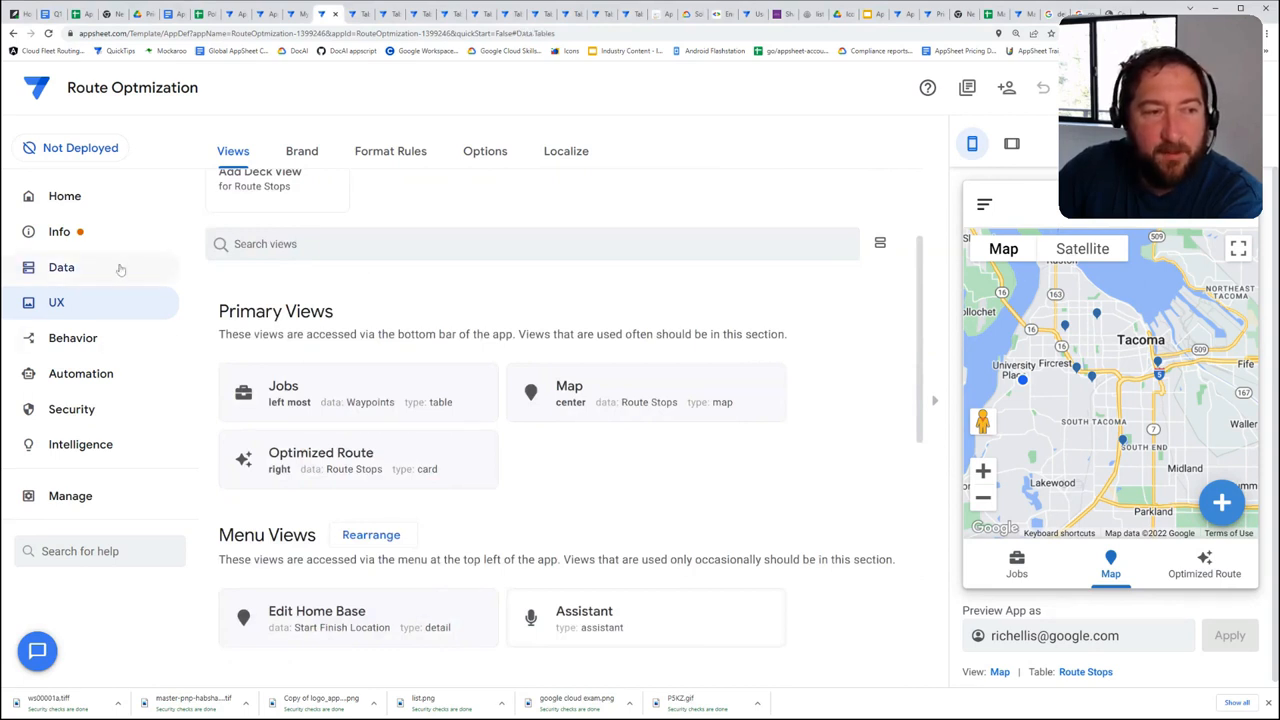
left_click(61, 267)
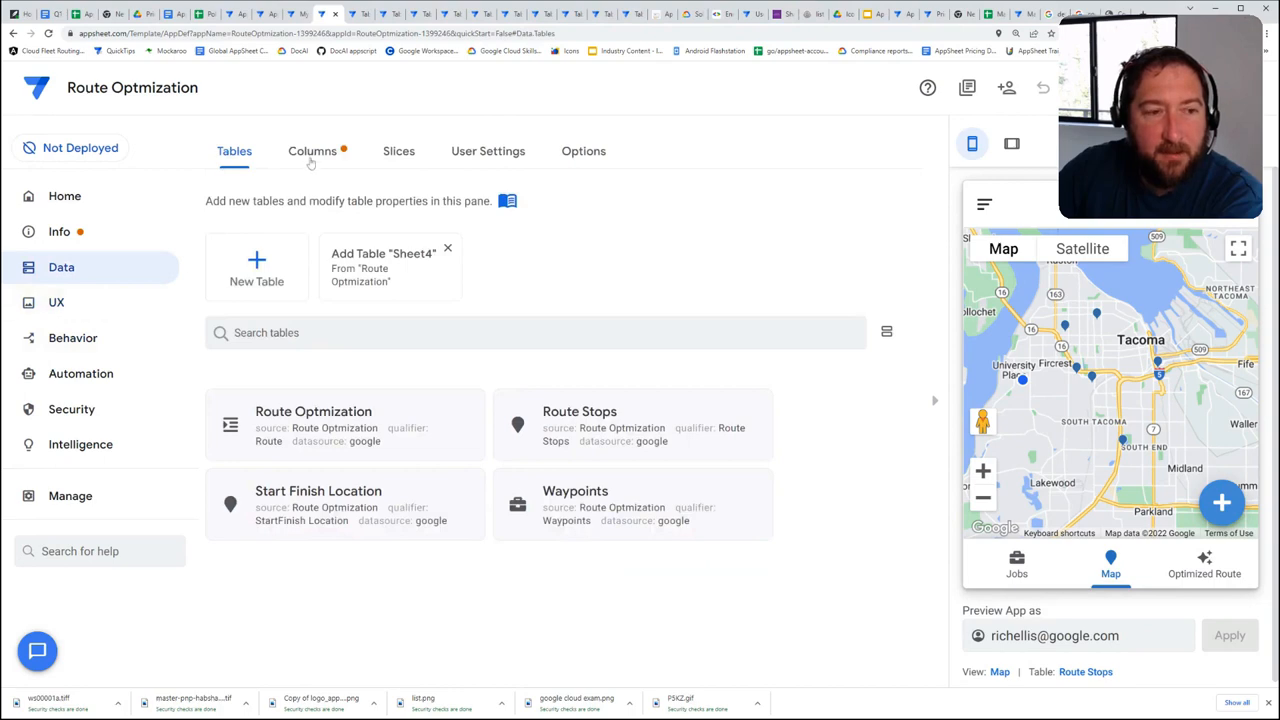
left_click(312, 151)
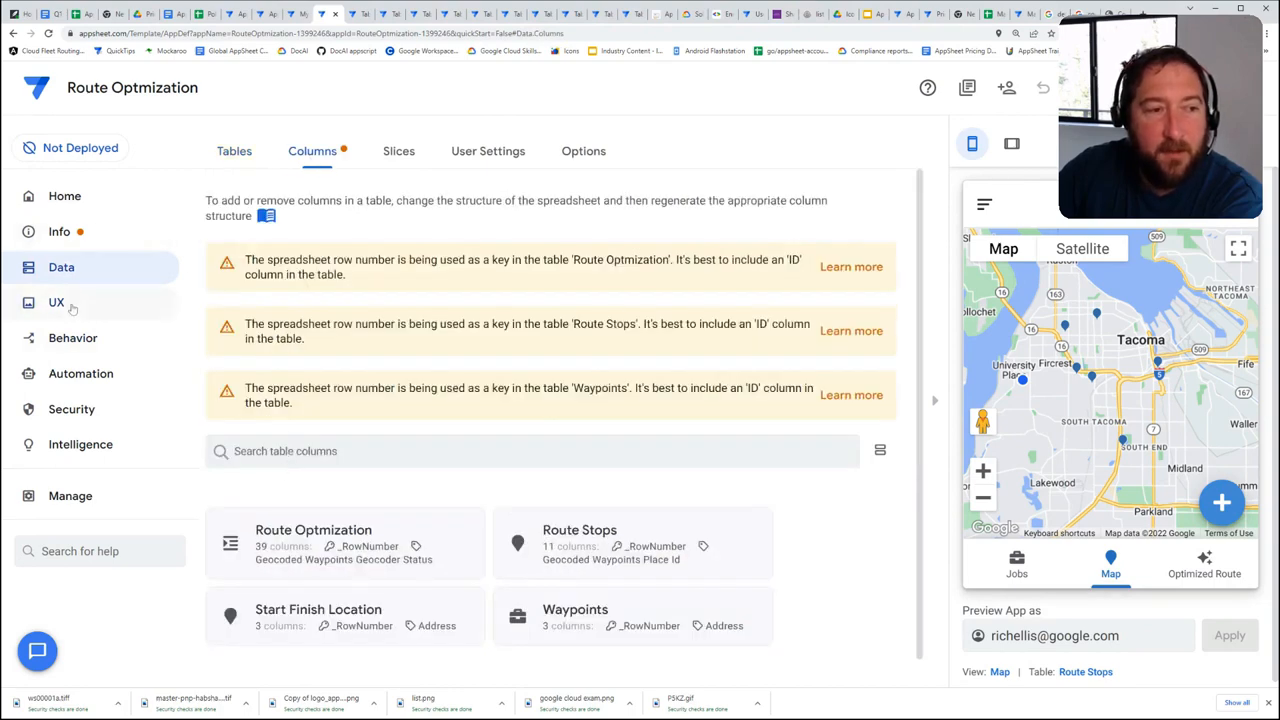
left_click(56, 302)
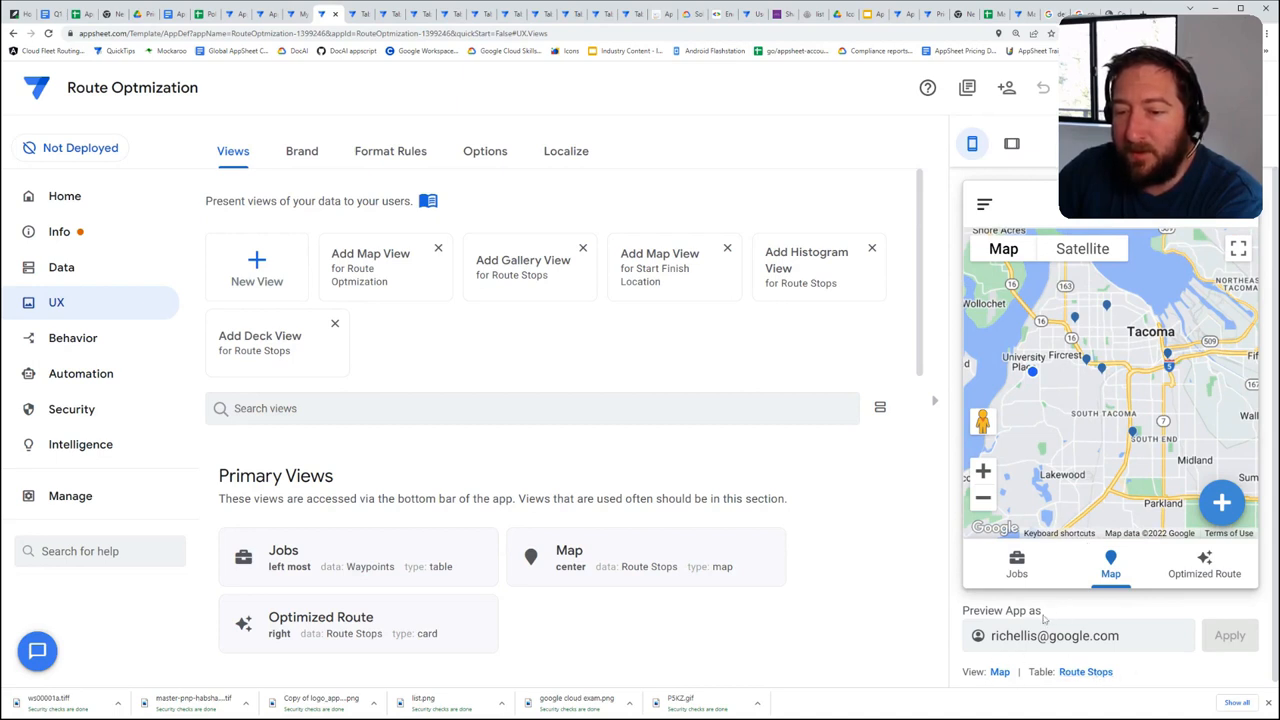
mouse_move(997, 678)
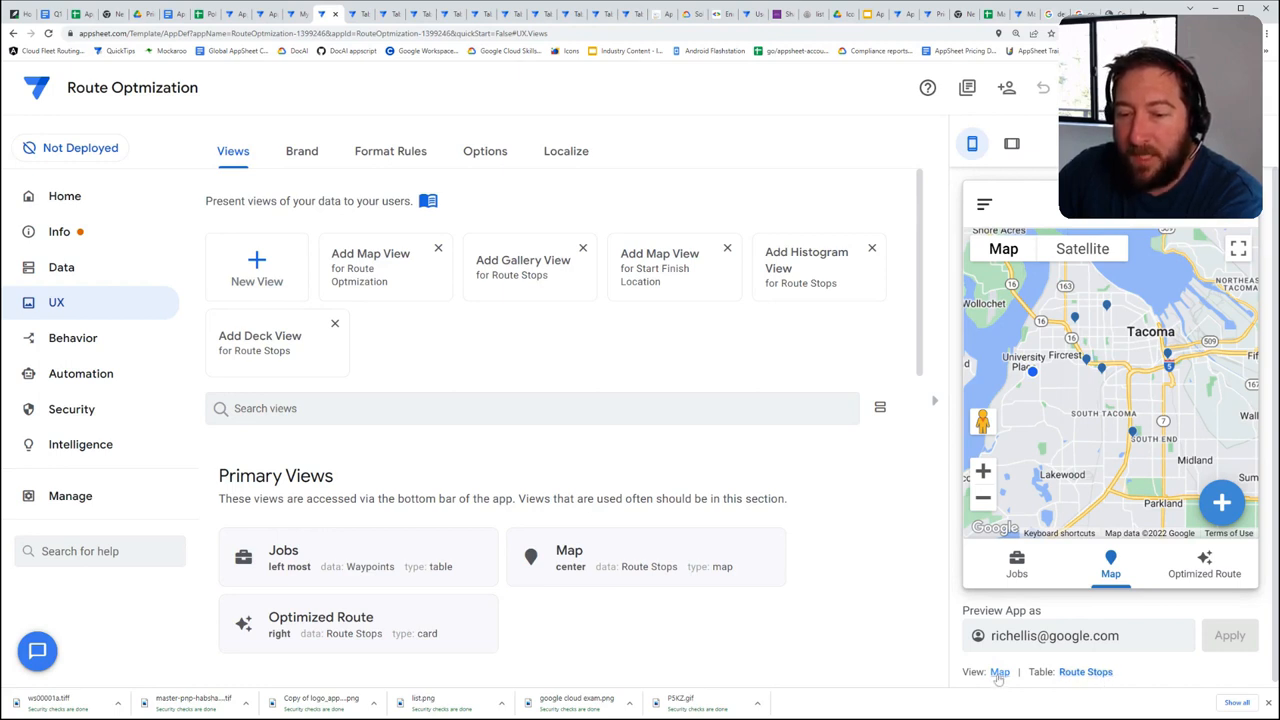
Inspect the Map view settings and Route Stops columns, then show Jobs in the preview
left_click(568, 557)
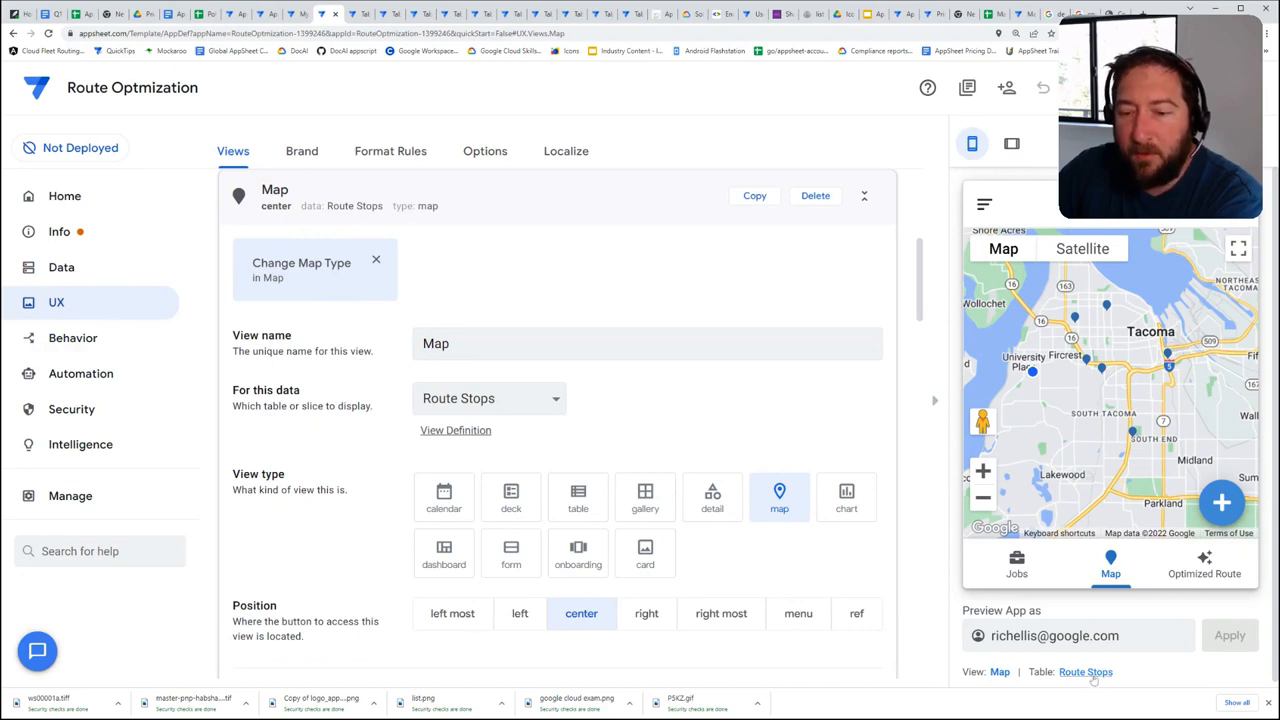
left_click(61, 267)
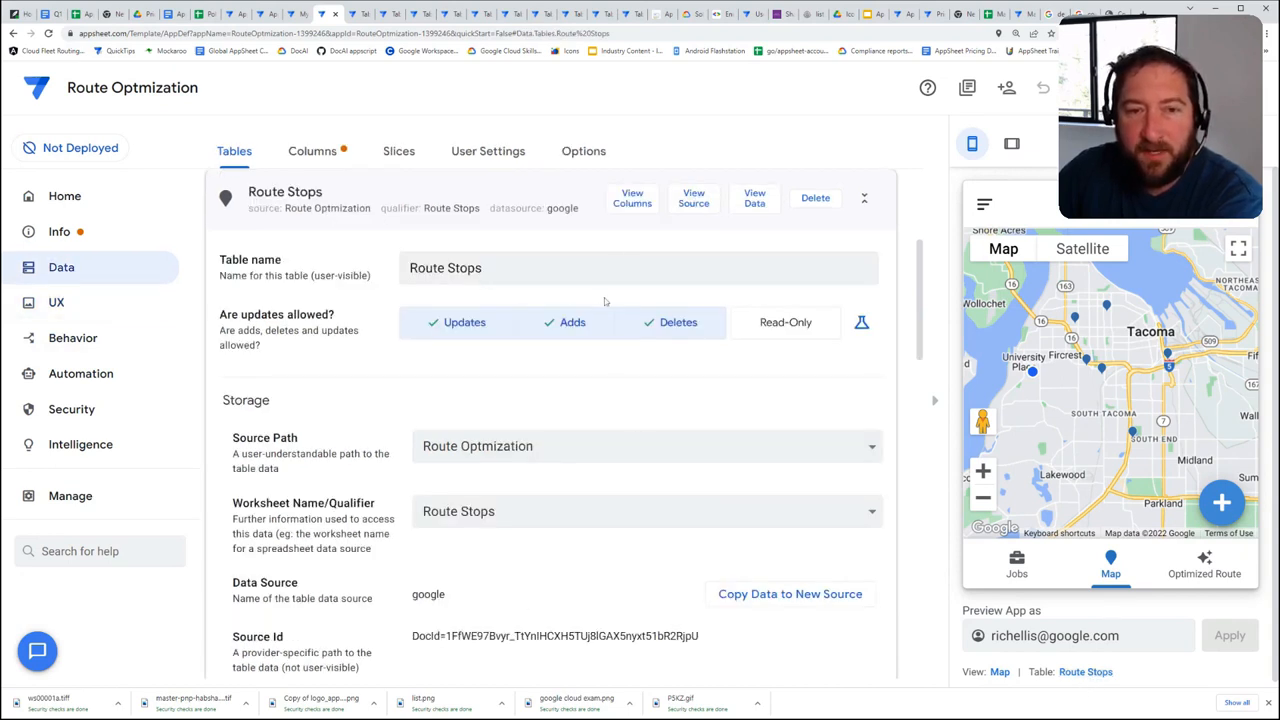
left_click(632, 197)
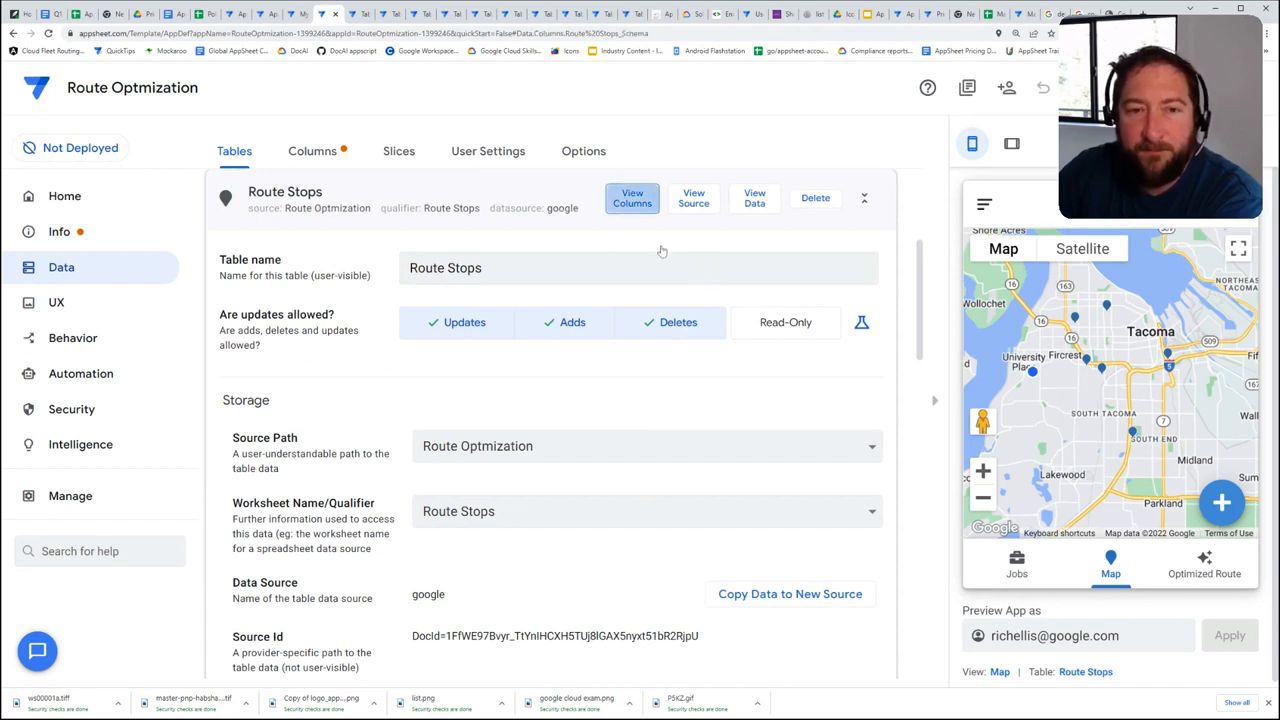
left_click(312, 151)
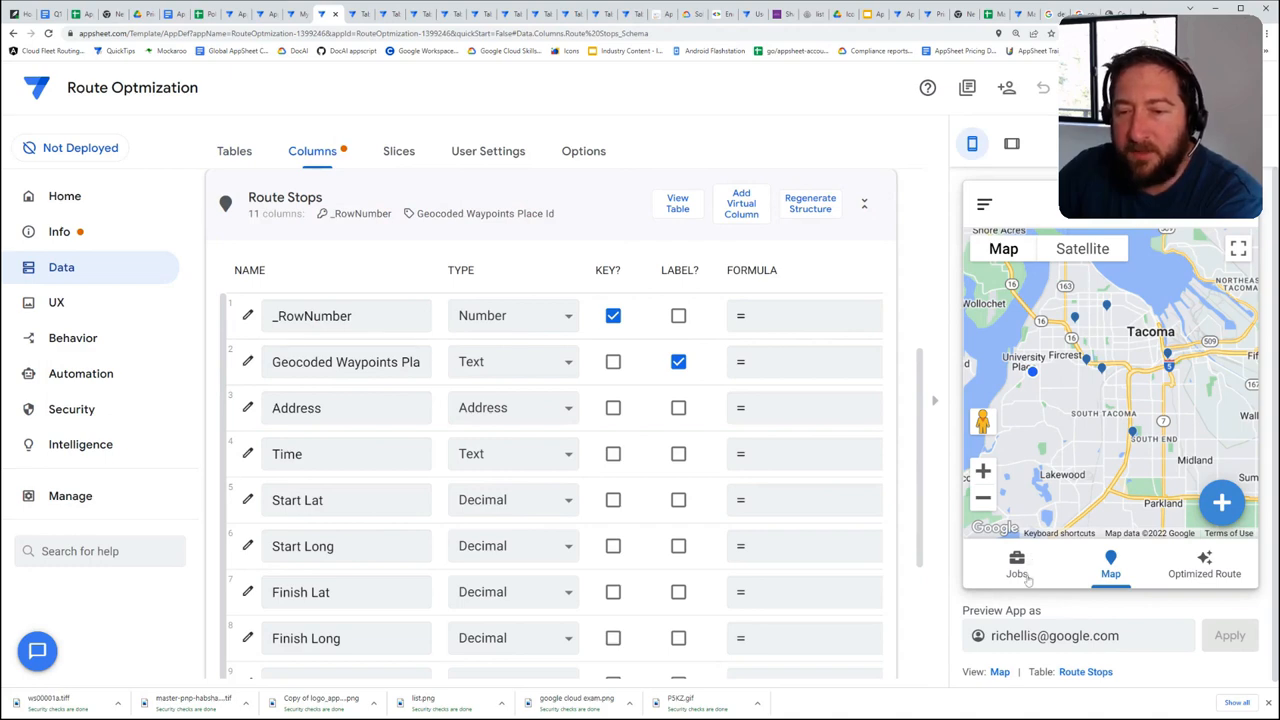
left_click(1016, 563)
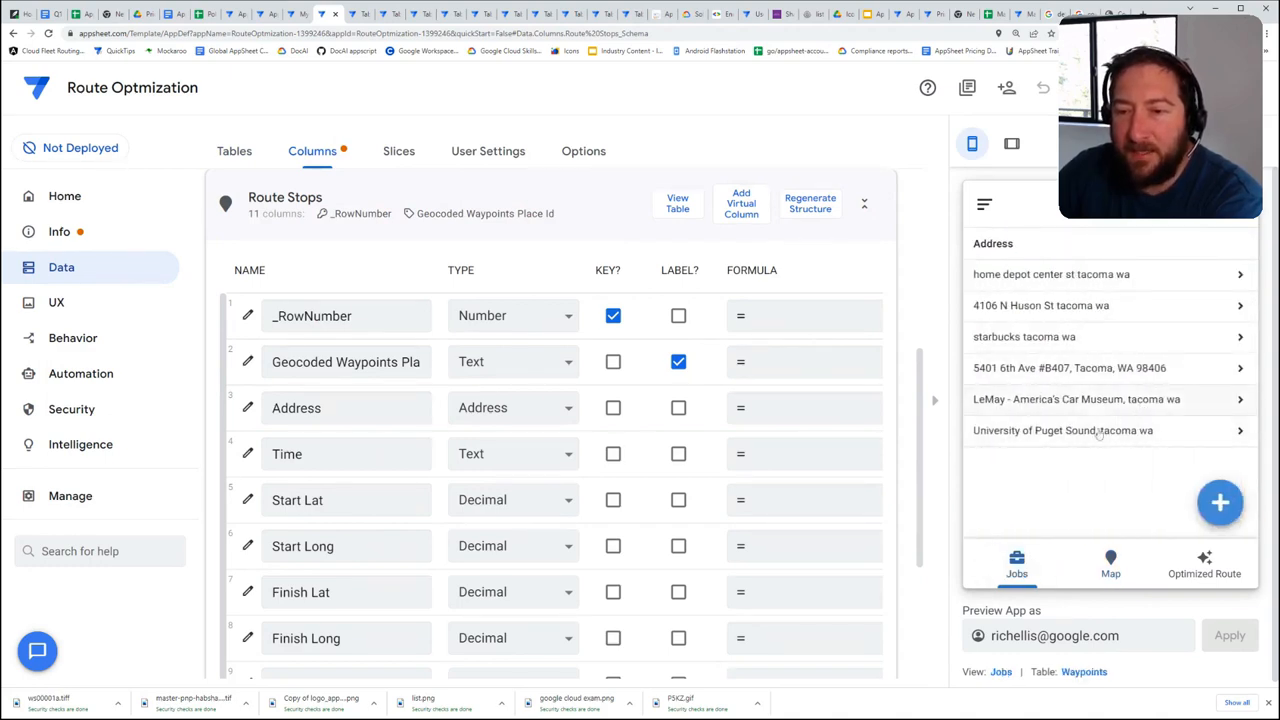
Open the Jobs view's settings and scroll down to its View Options
left_click(56, 302)
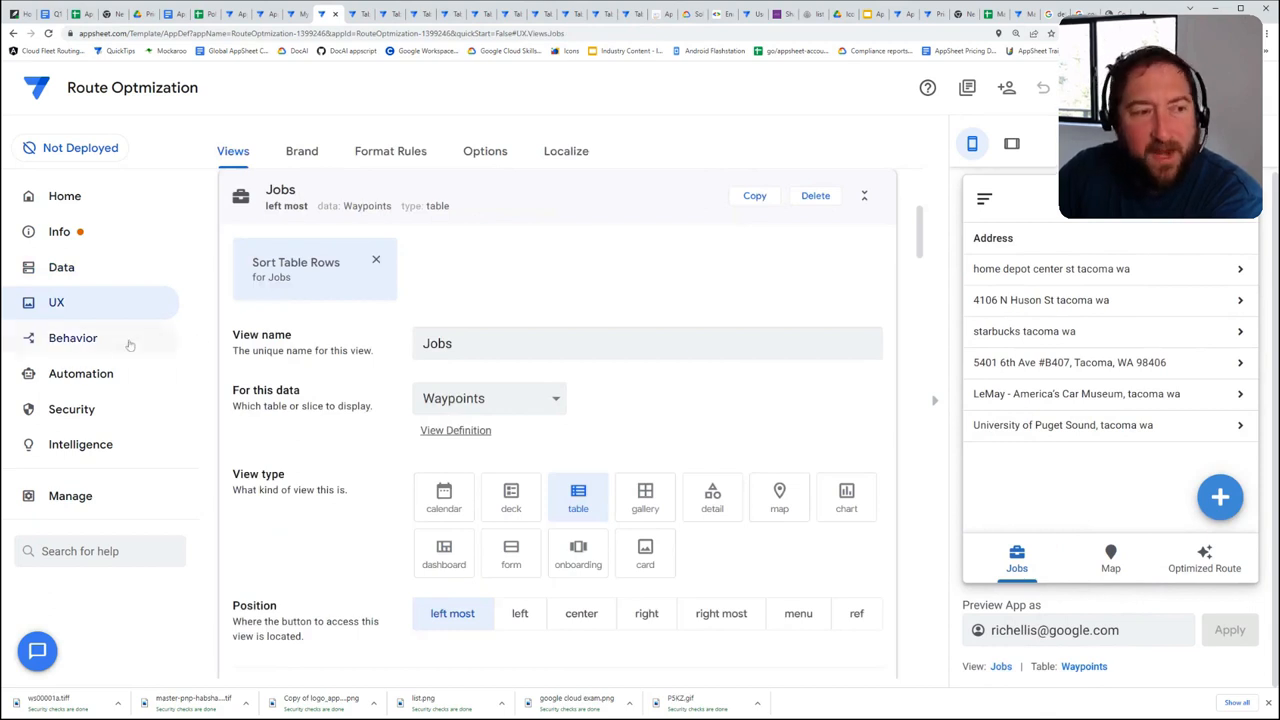
mouse_move(455, 208)
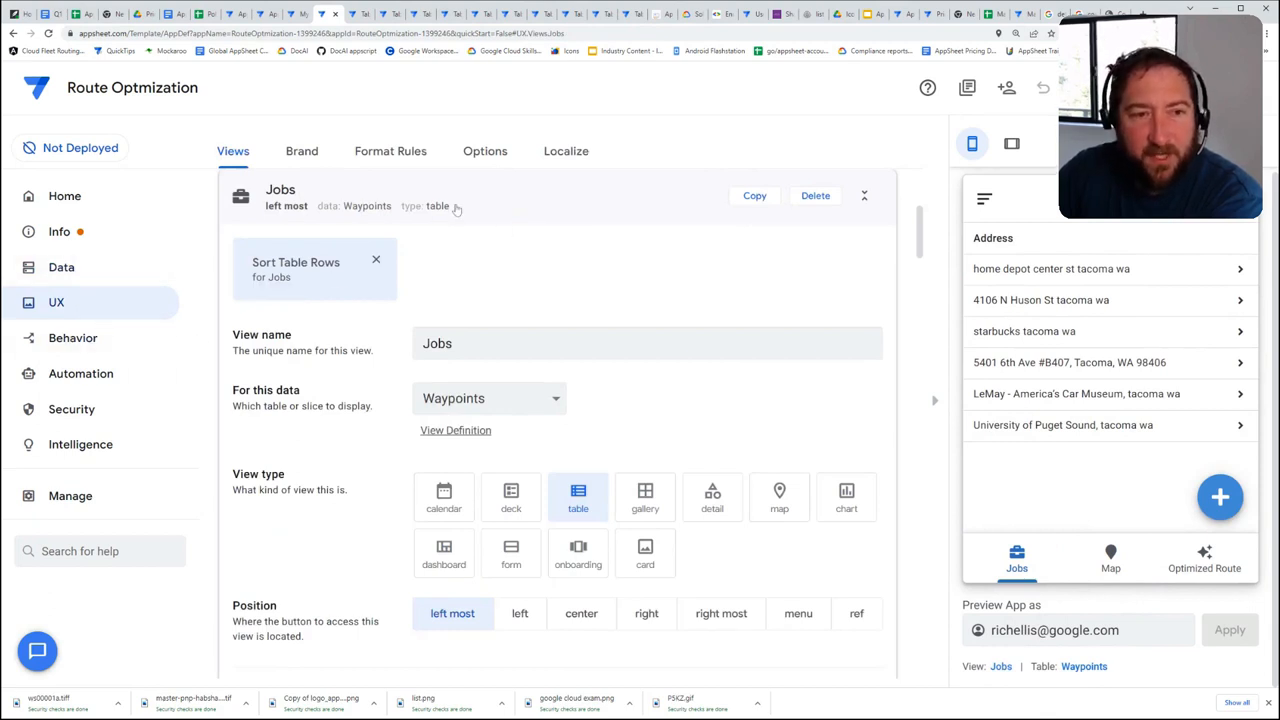
scroll("down", 3)
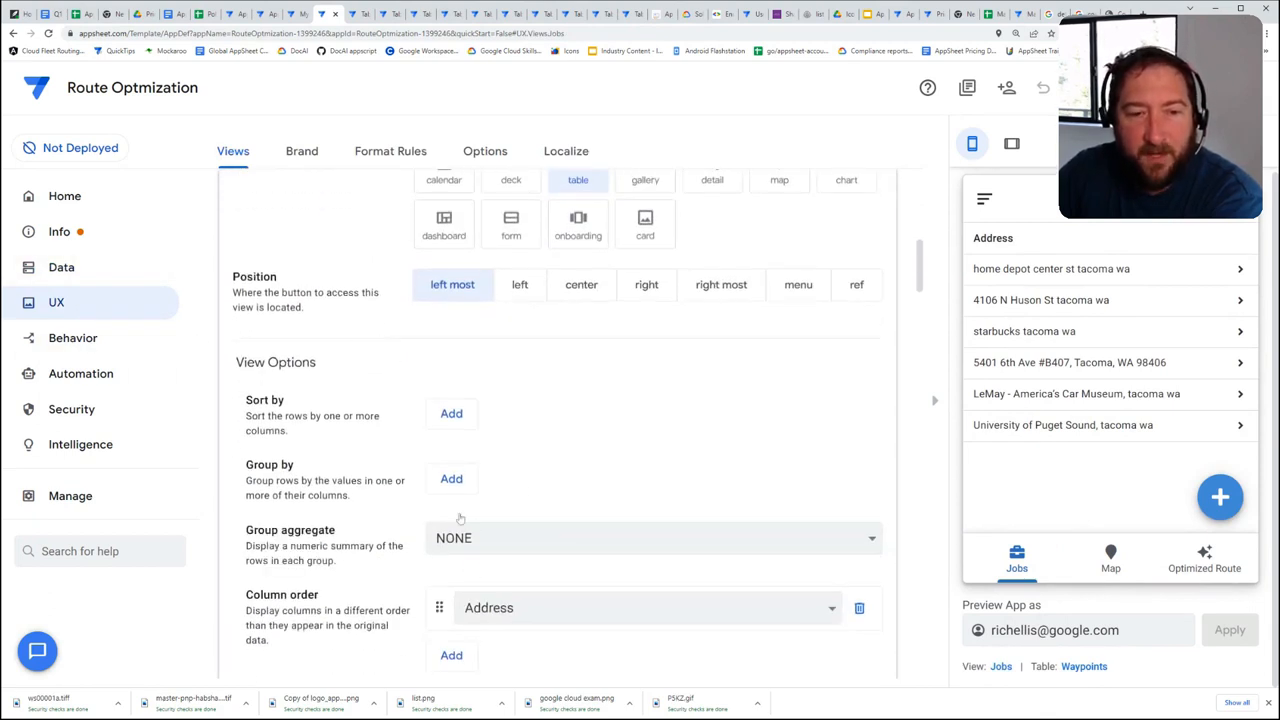